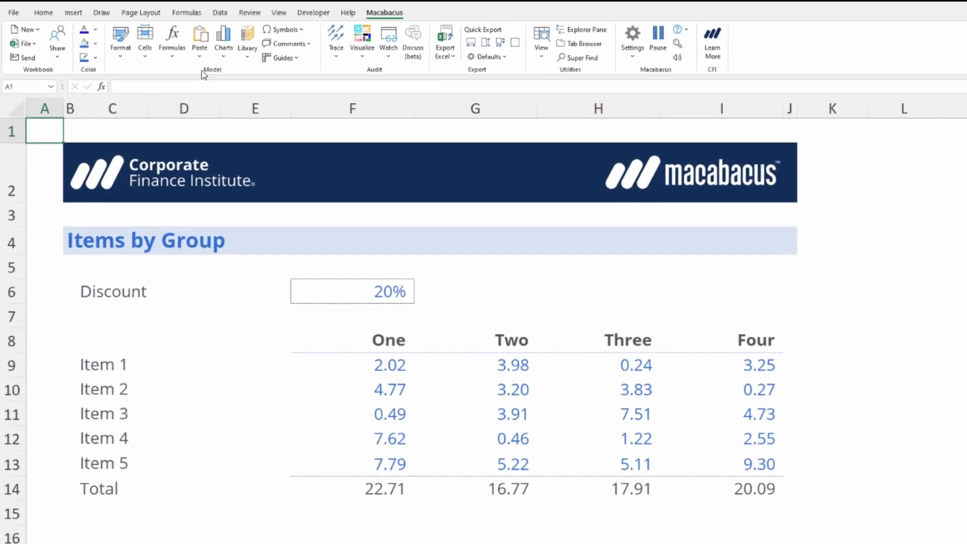
Open the Macabacus Formulas menu to reach the Flatten options
left_click(172, 43)
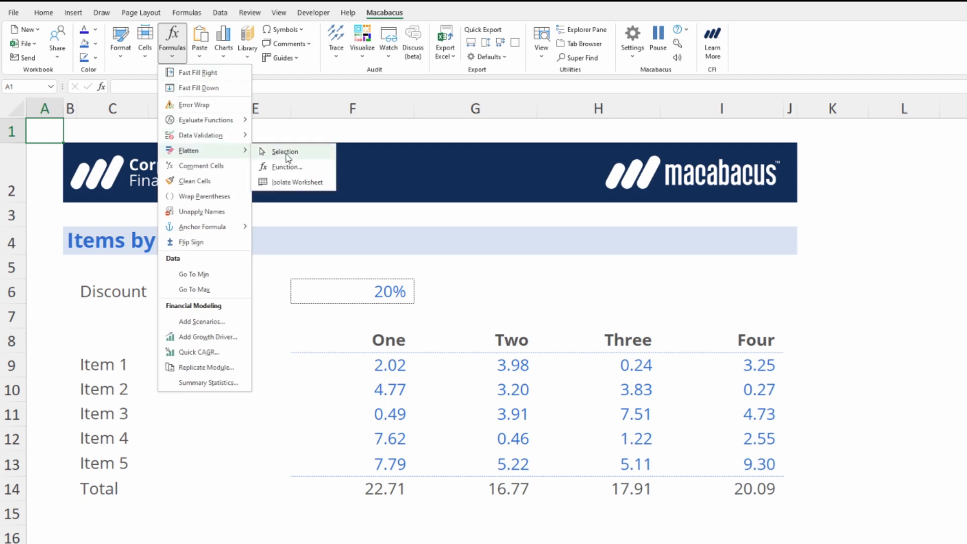
mouse_move(296, 182)
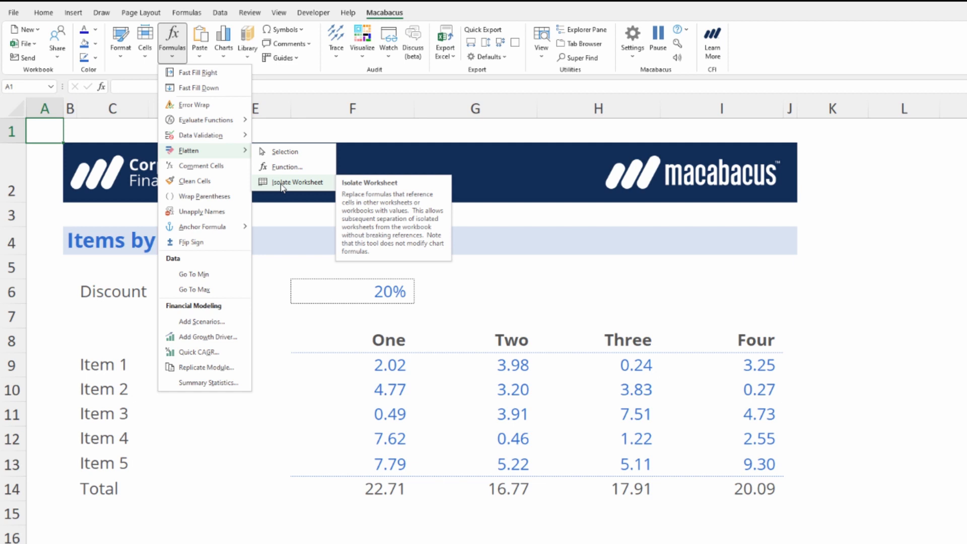
mouse_move(284, 167)
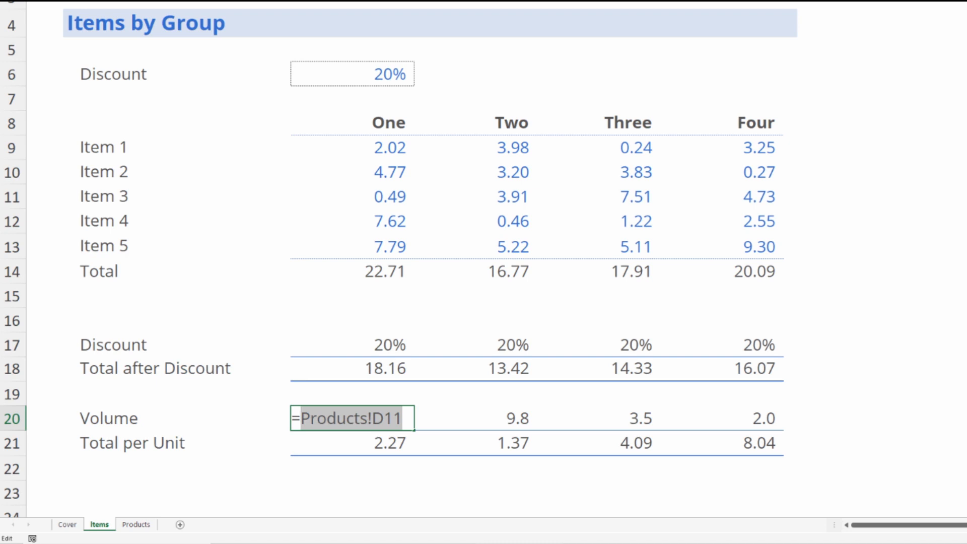
key("Return")
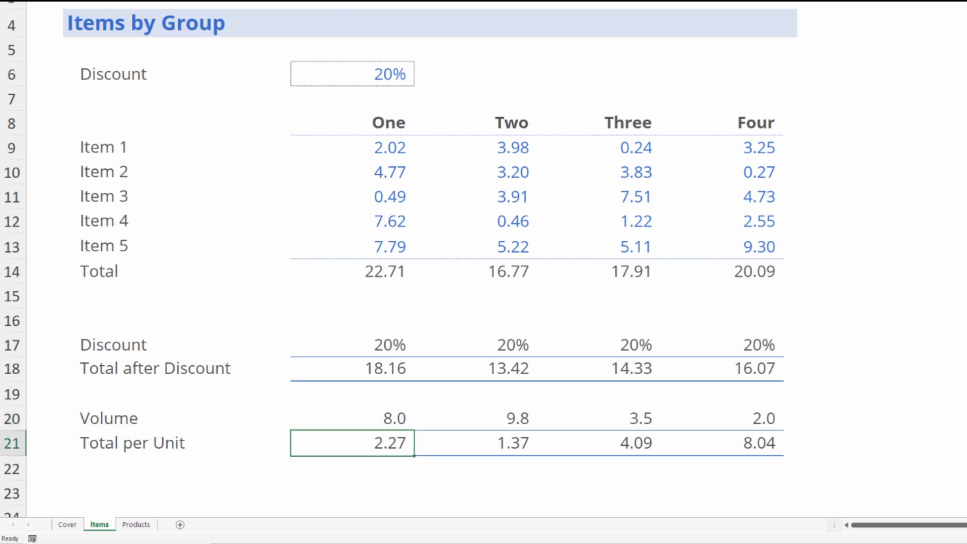
mouse_move(118, 440)
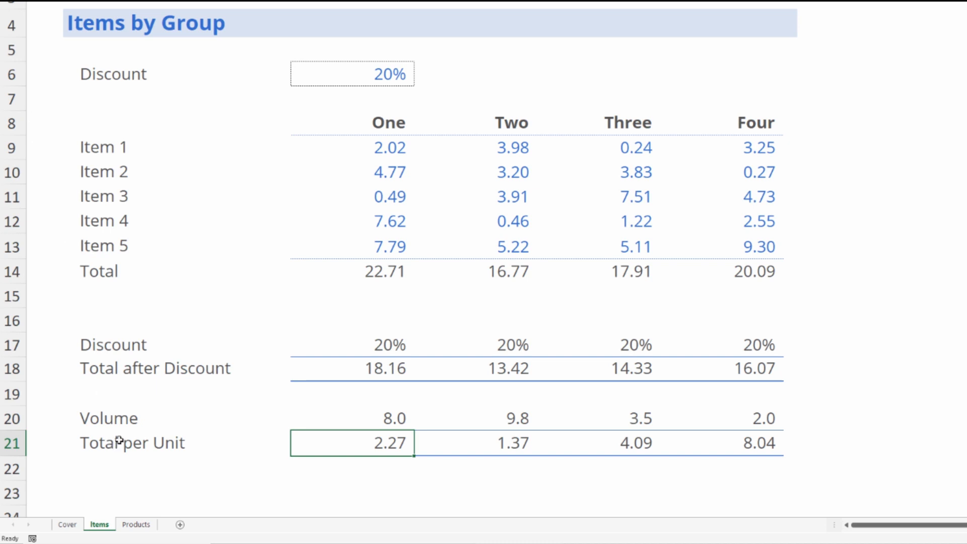
Copy the Items sheet via Move or Copy into (new book), keeping the original
right_click(99, 525)
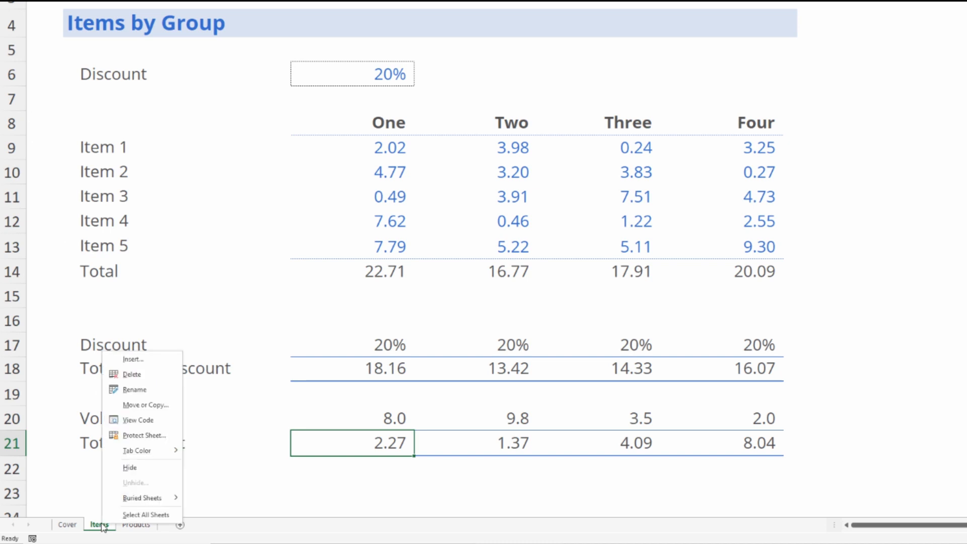
left_click(145, 405)
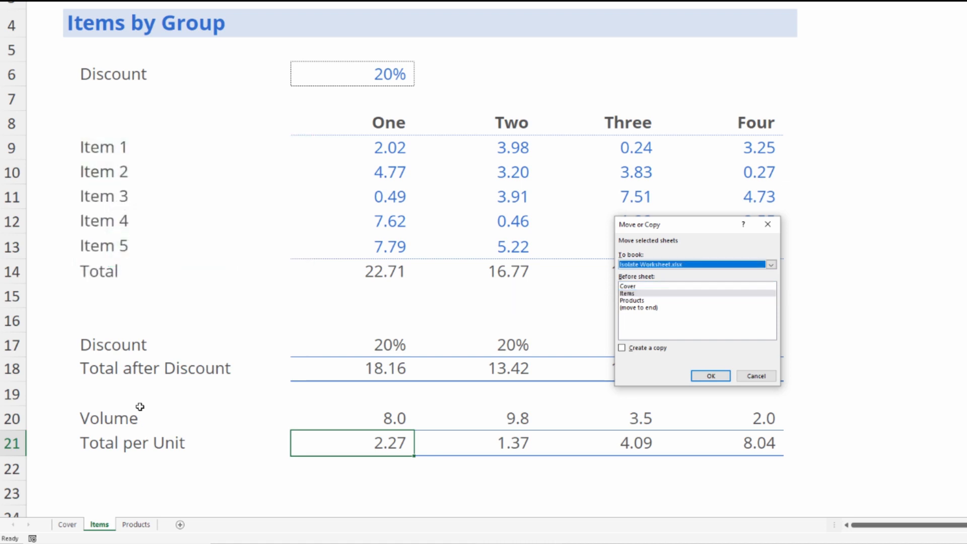
left_click(771, 264)
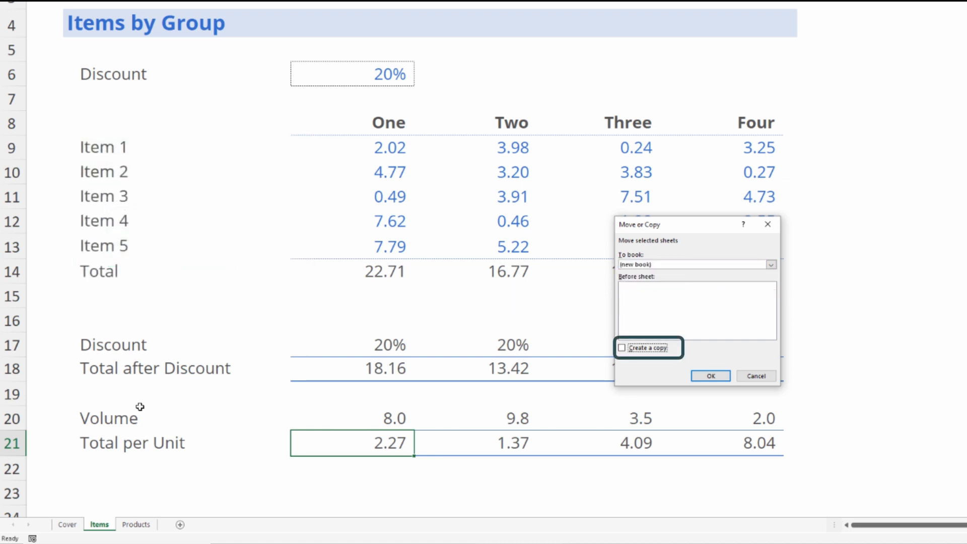
left_click(623, 348)
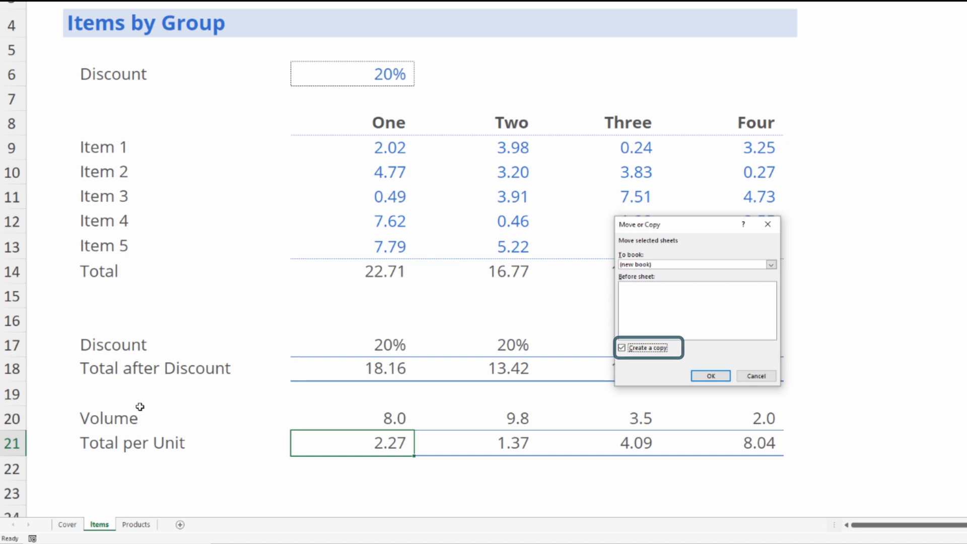
left_click(709, 375)
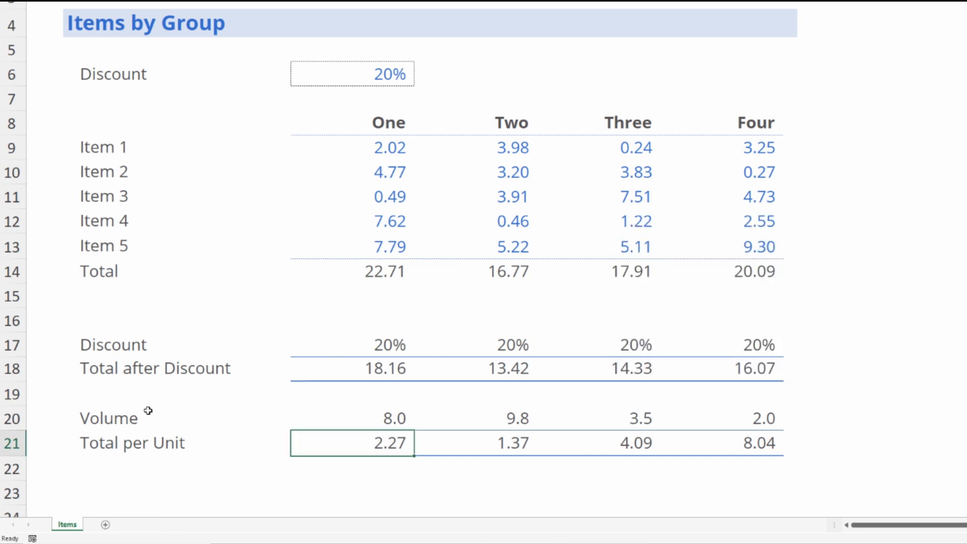
Check the copied F20 Volume formula's external link, then switch back to the original workbook
left_click(351, 418)
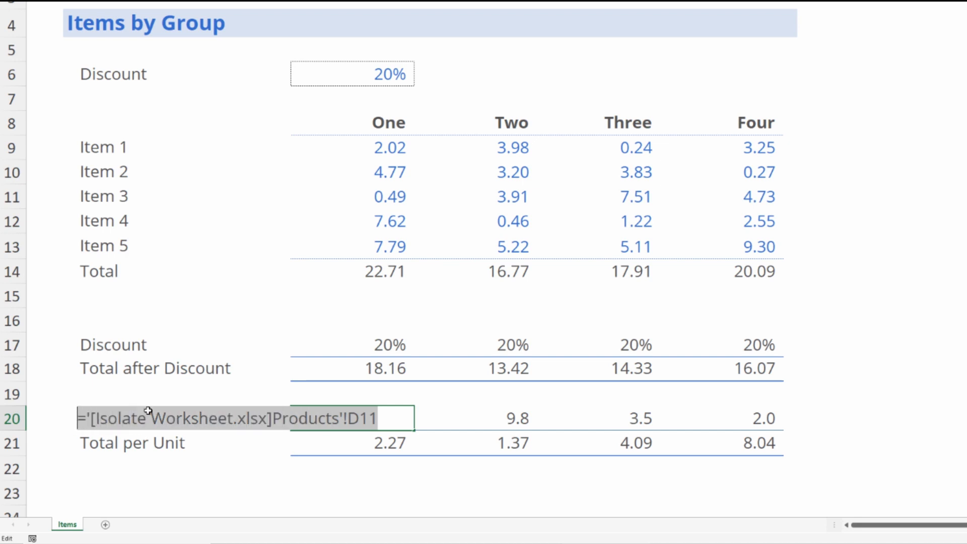
key("Return")
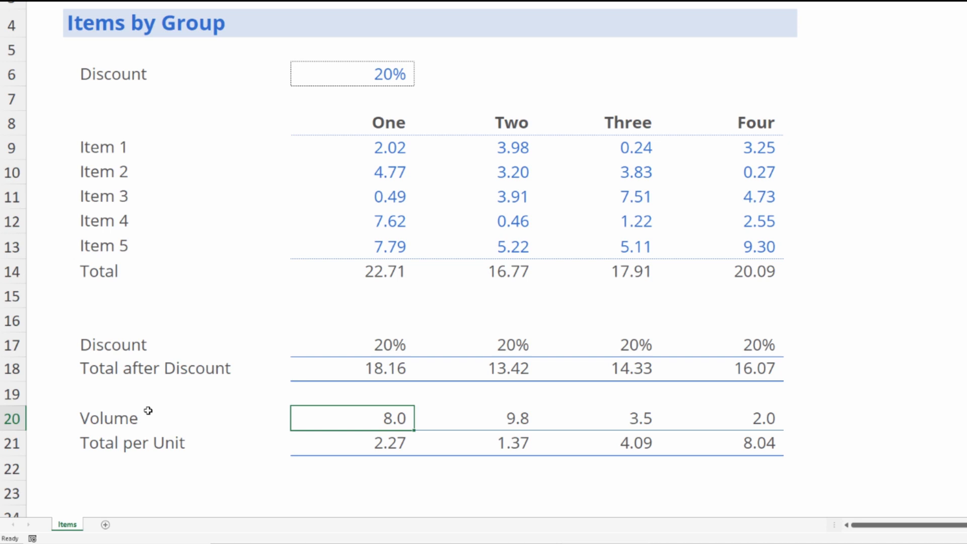
left_click(351, 443)
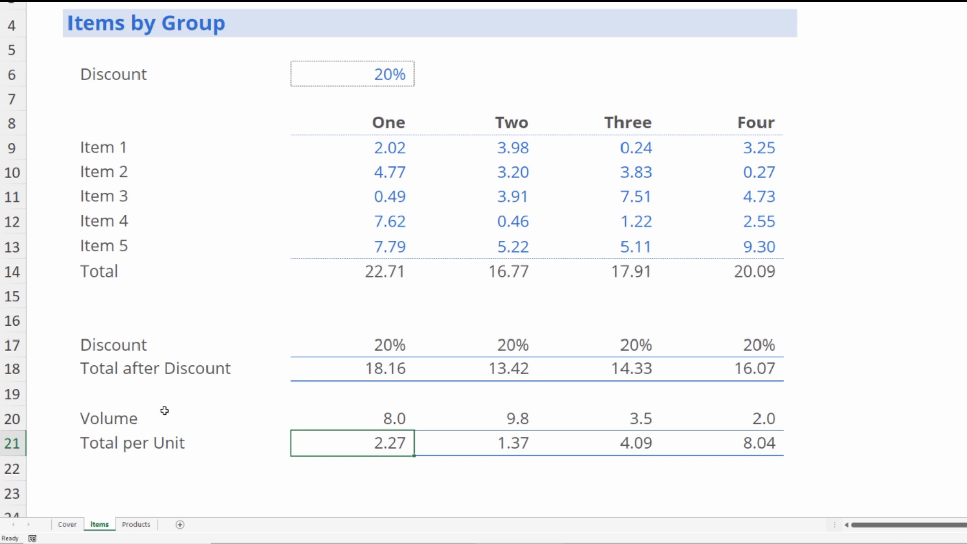
left_click(254, 443)
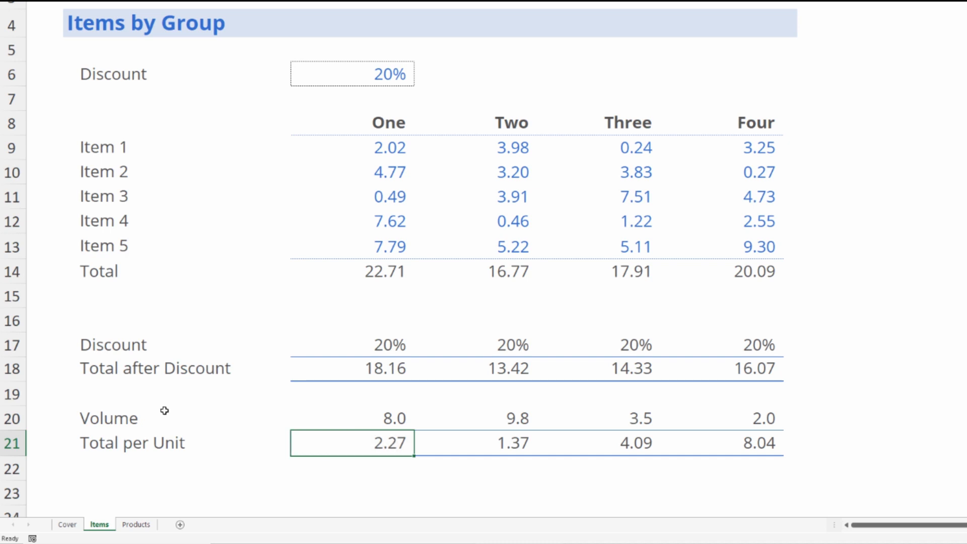
left_click(351, 417)
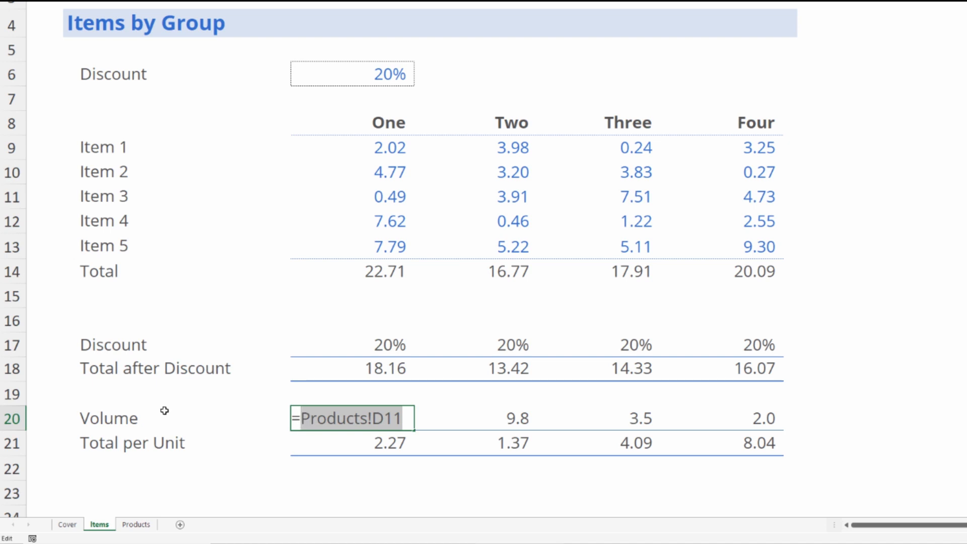
key("Return")
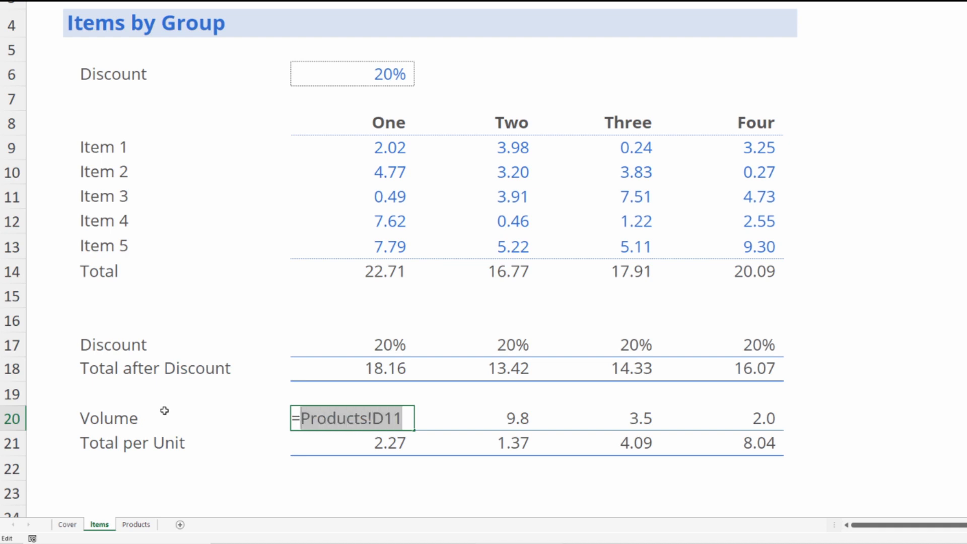
key("Return")
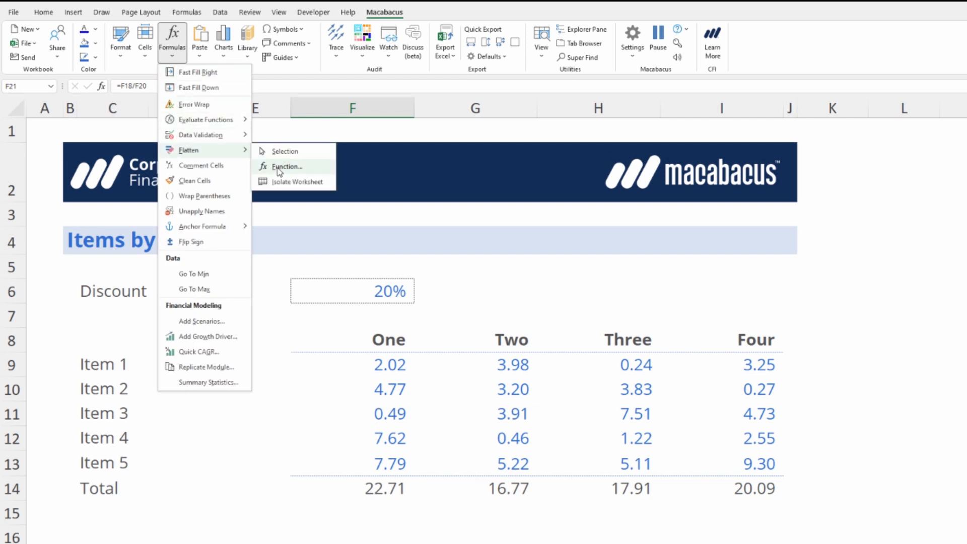
mouse_move(298, 181)
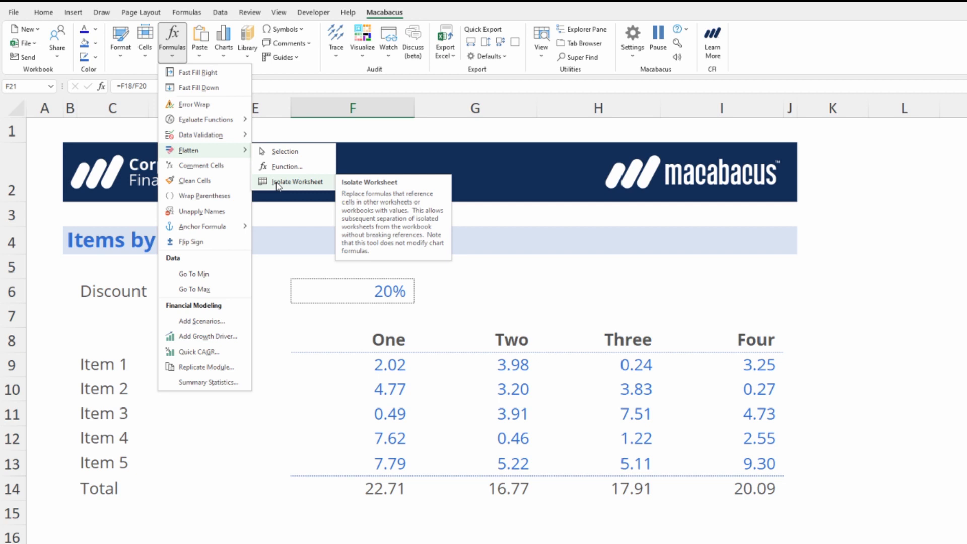
Run Isolate Worksheet on Items, confirm, and dismiss the 'Replaced 4 formulas' message
left_click(298, 181)
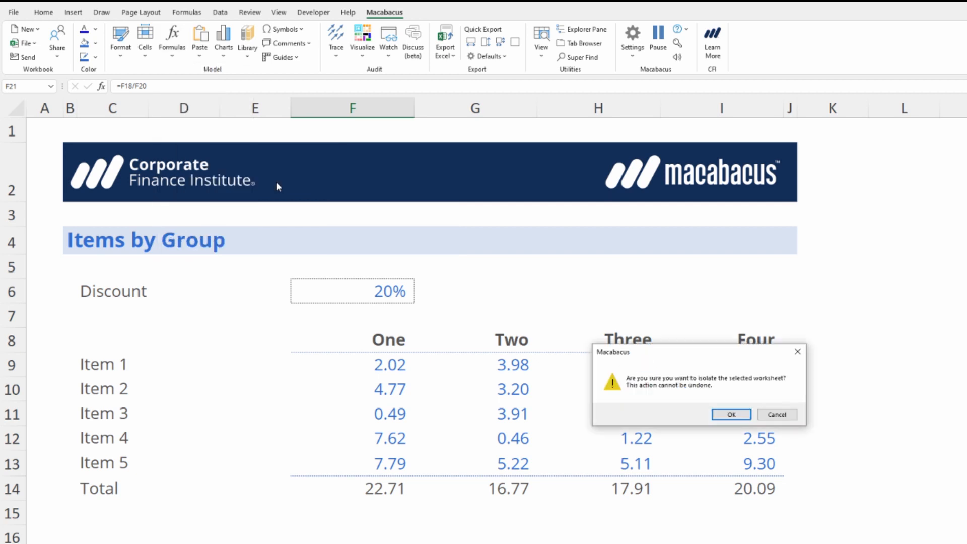
mouse_move(666, 402)
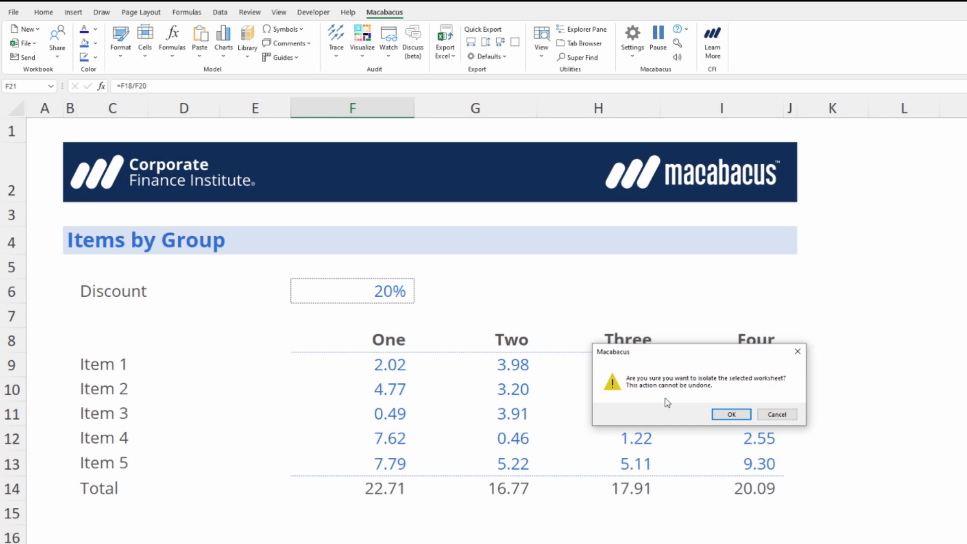
left_click(731, 415)
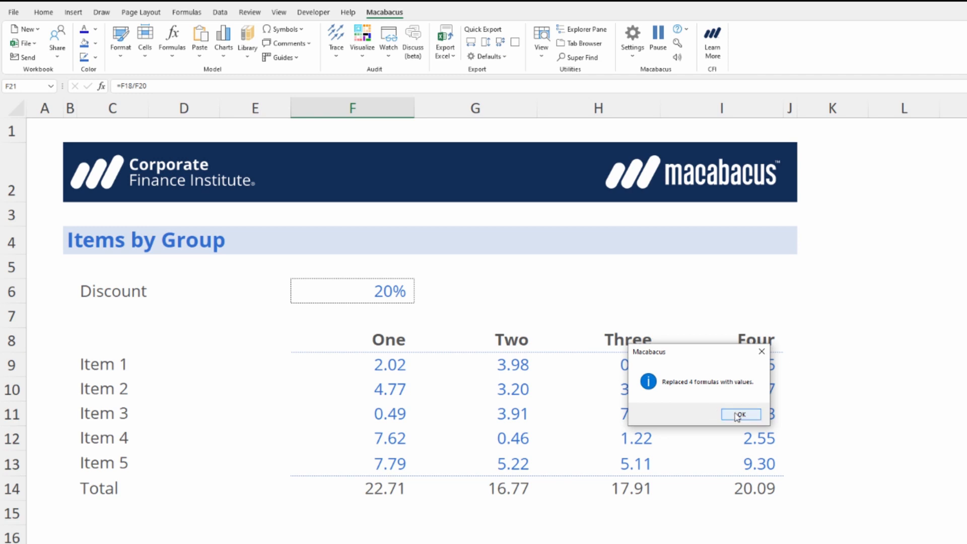
left_click(741, 415)
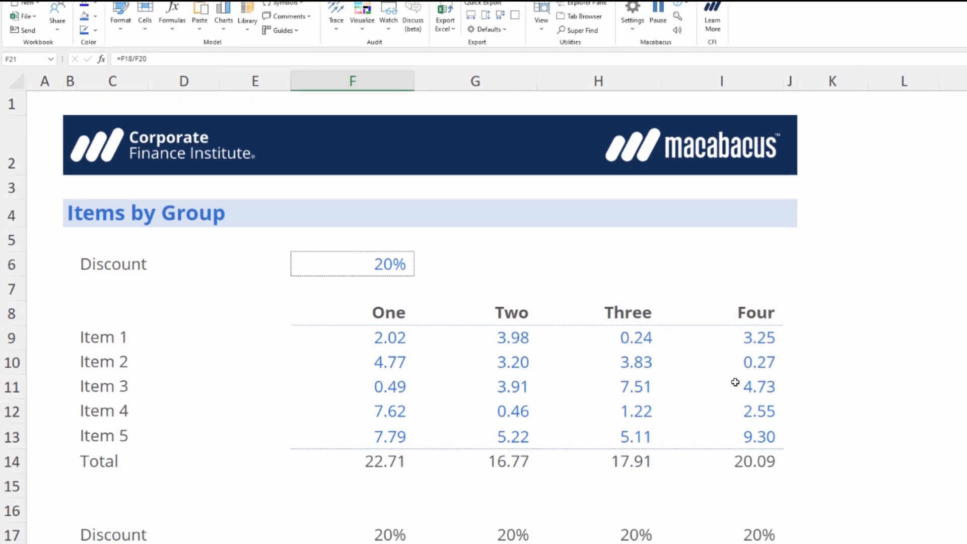
scroll("down", 3)
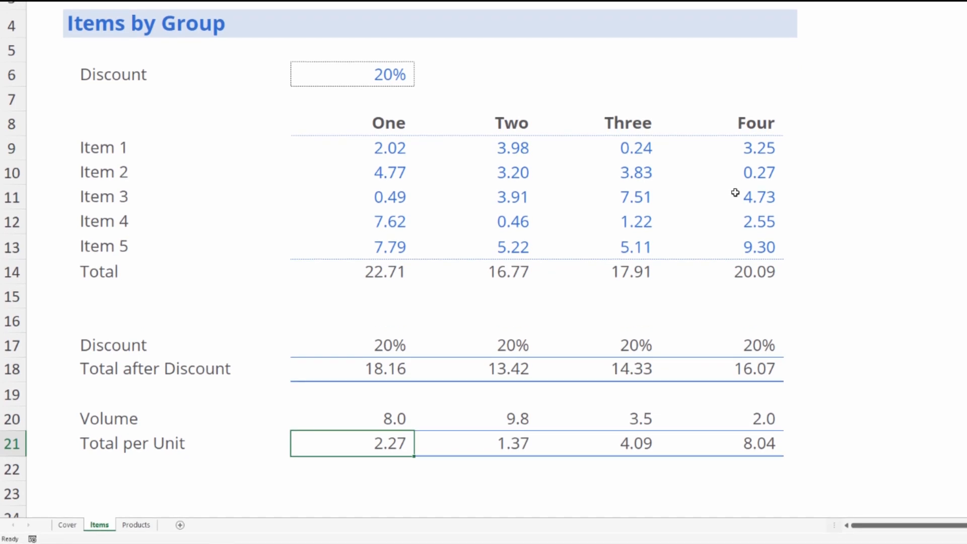
left_click(351, 418)
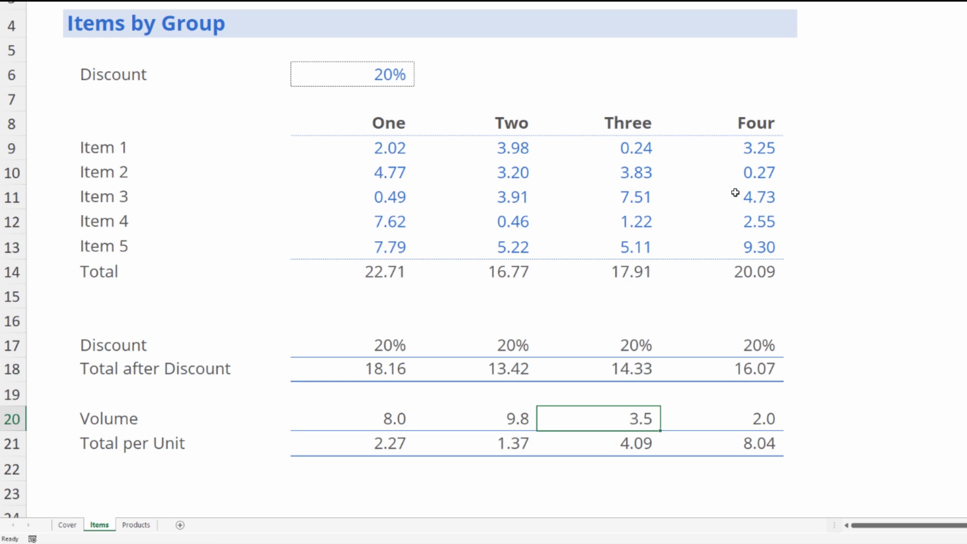
mouse_move(722, 192)
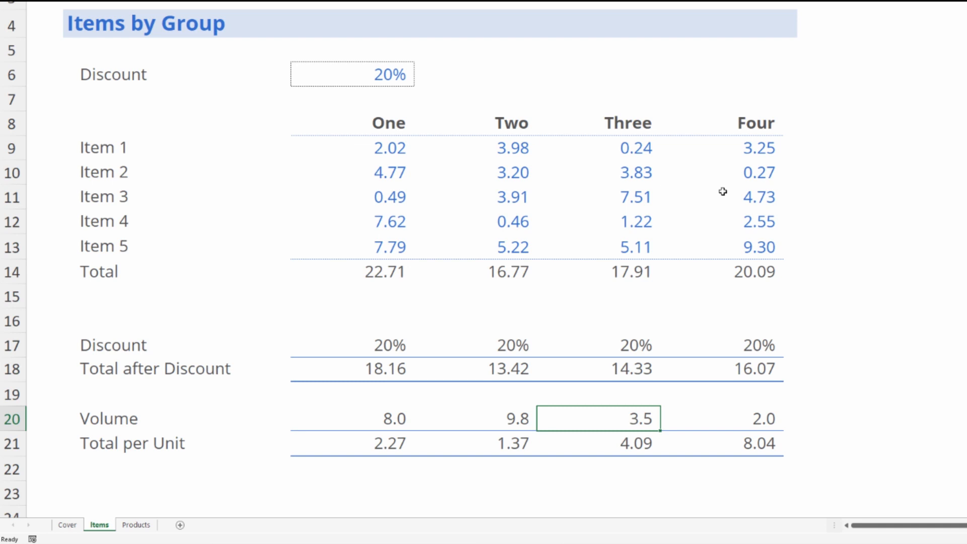
left_click(473, 418)
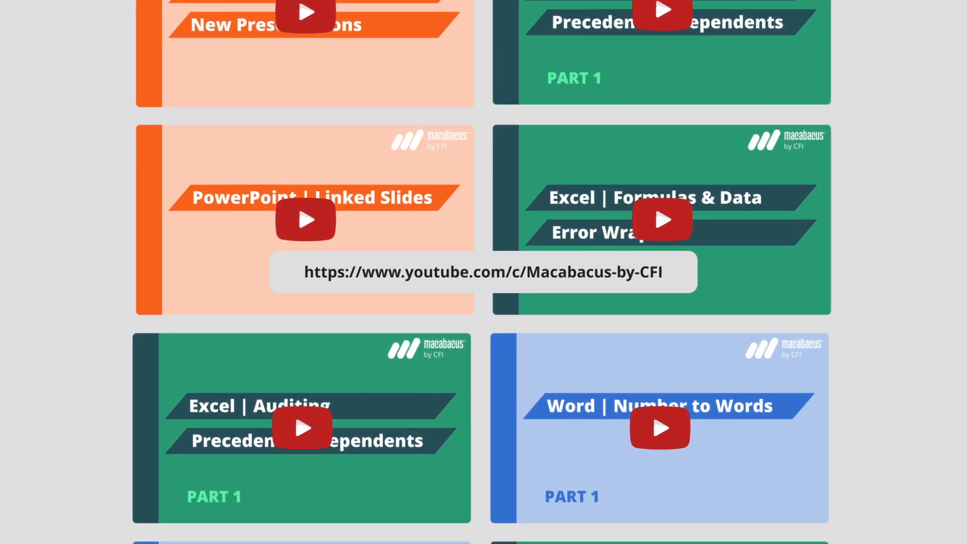
scroll("down", 3)
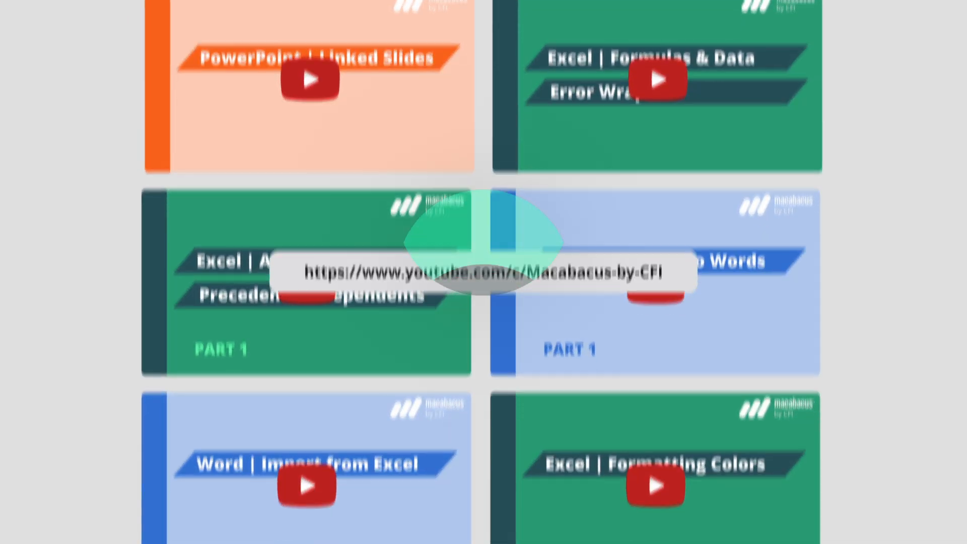